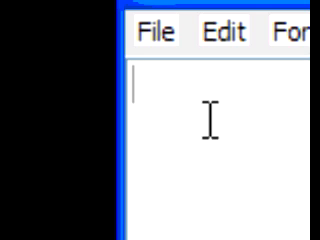
# Enter the opening <html> tag on the document's first line.
pyautogui.write('<ht')
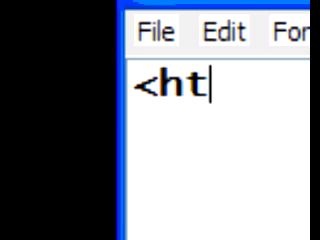
pyautogui.write('m;')
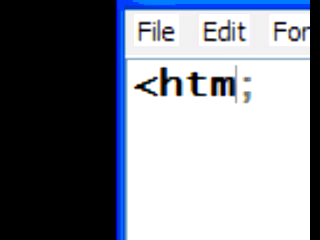
pyautogui.write('l')
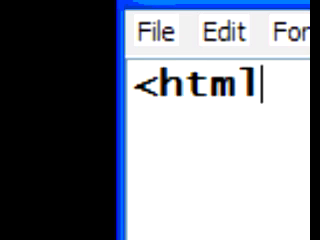
pyautogui.write('>')
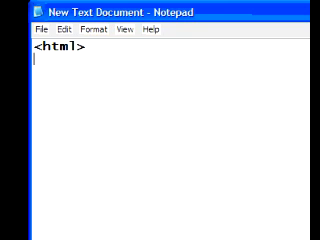
# Add <head> on line two and an opening <title> on line three.
pyautogui.write('<h>')
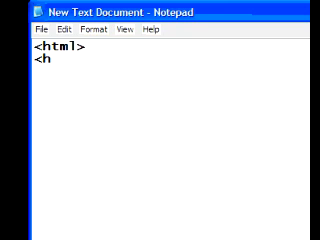
pyautogui.write('ea')
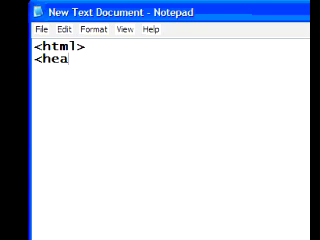
pyautogui.write('d>')
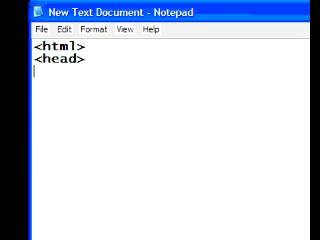
pyautogui.write('<tit')
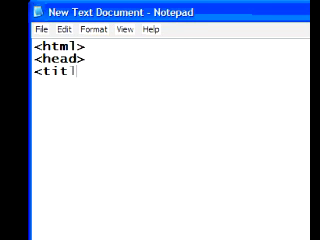
pyautogui.write('le>')
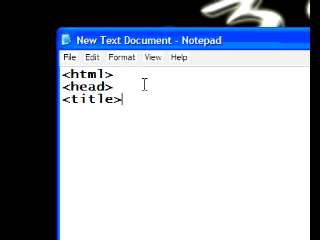
# Append </title> so line three reads <title></title>.
pyautogui.write('<')
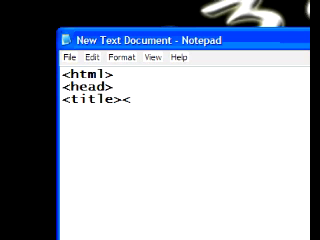
pyautogui.write('/')
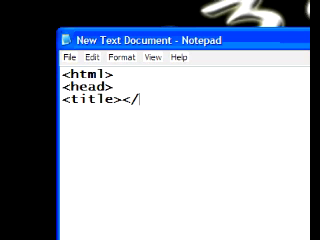
pyautogui.write('tit')
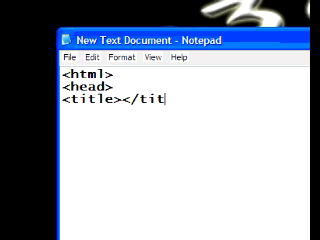
pyautogui.write('le')
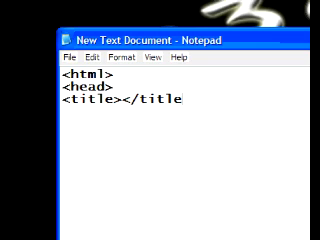
pyautogui.write('>')
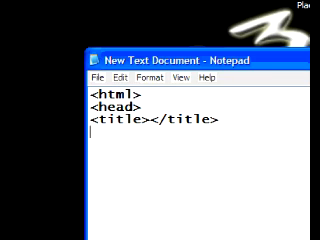
# Add a </head> line below the title tags.
pyautogui.write('<')
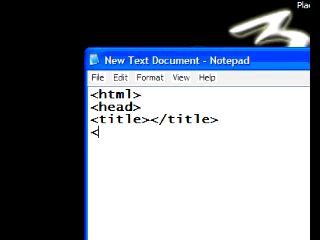
pyautogui.write('/')
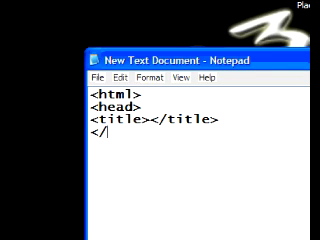
pyautogui.write('head>')
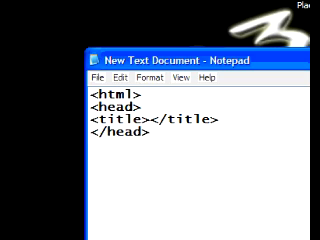
# Add <body> and </body> tags separated by a blank line.
pyautogui.write('<bo')
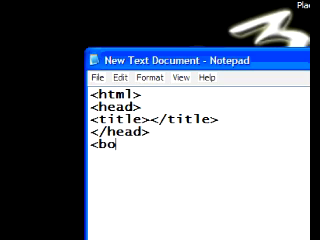
pyautogui.write('dy>')
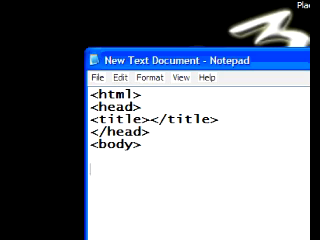
pyautogui.write('<')
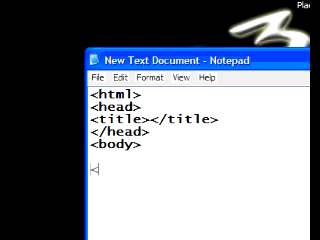
pyautogui.write('/body>')
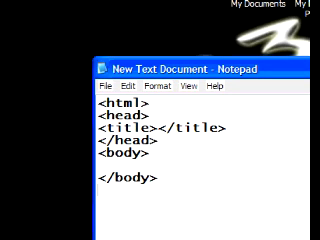
# End the document with a </html> line below </body>.
pyautogui.write('</')
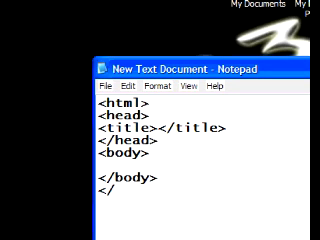
pyautogui.write('html>')
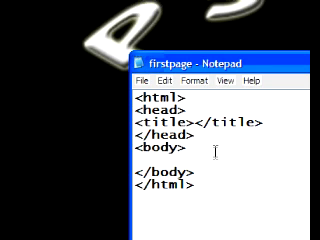
# Type 'My First Web Page' between <title> and </title>.
pyautogui.write('My')
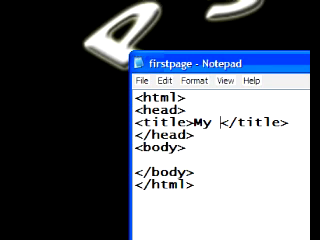
pyautogui.write('Firsd')
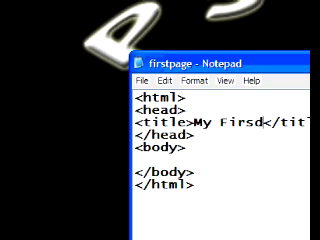
pyautogui.write('First')
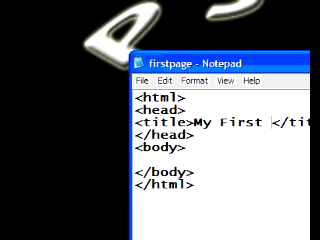
pyautogui.write('Web Page')
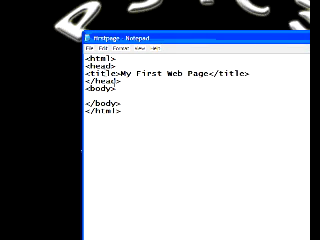
pyautogui.click(95, 44)
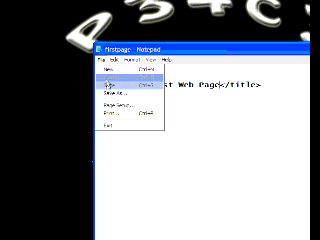